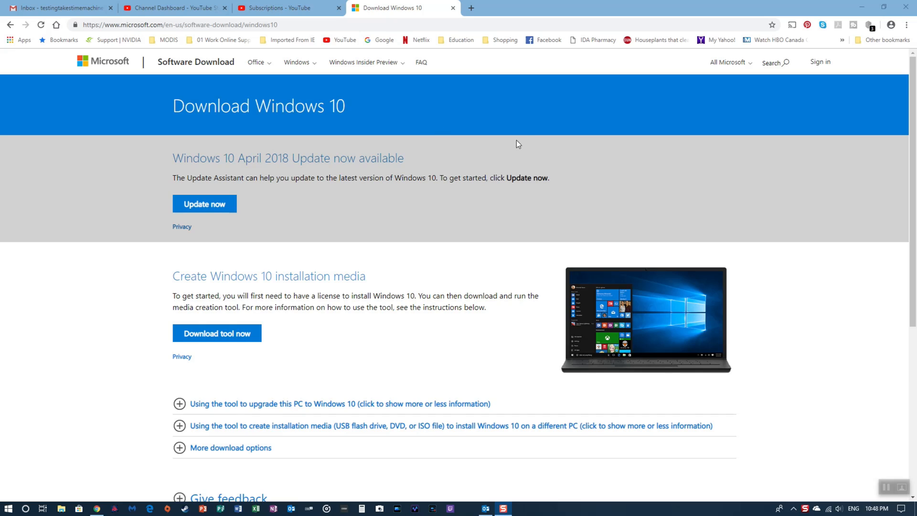
{"action": "mouse_move", "coordinate": [541, 139]}
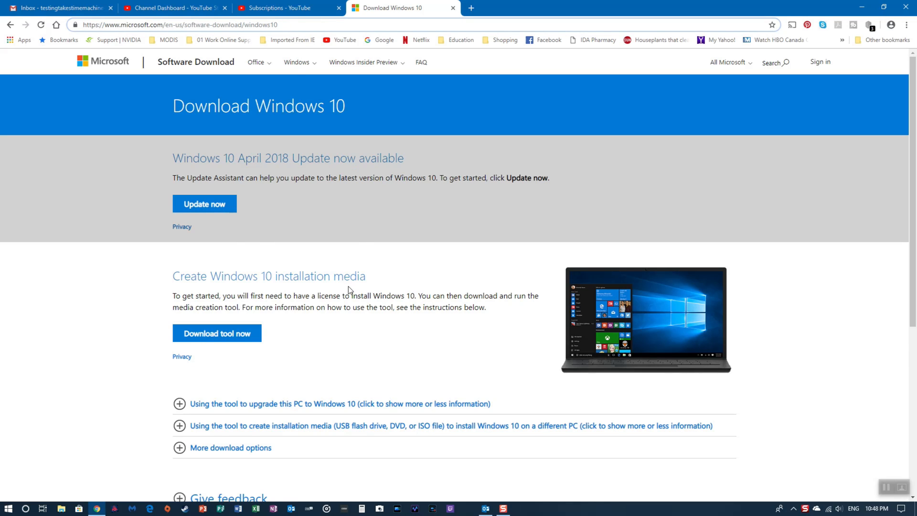
{"action": "mouse_move", "coordinate": [224, 335]}
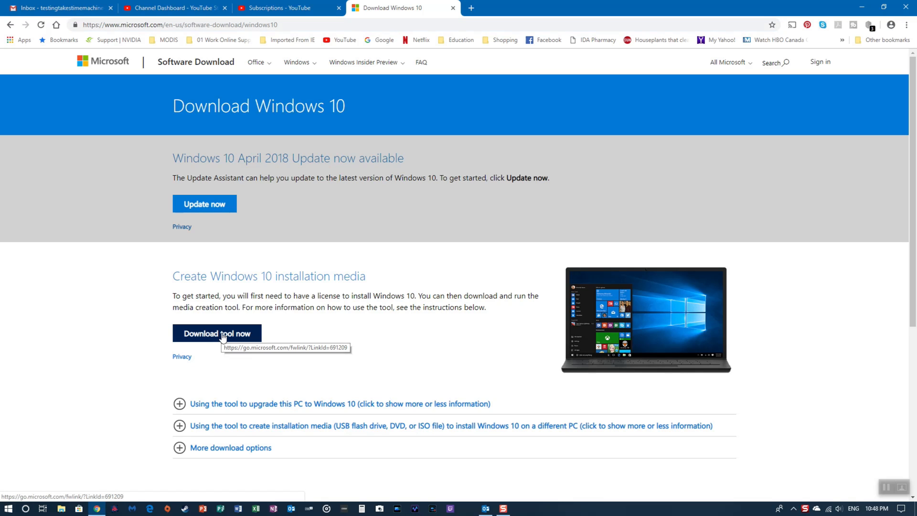
Download the Windows 10 media creation tool via 'Download tool now' on Microsoft's page.
{"action": "left_click", "coordinate": [224, 332]}
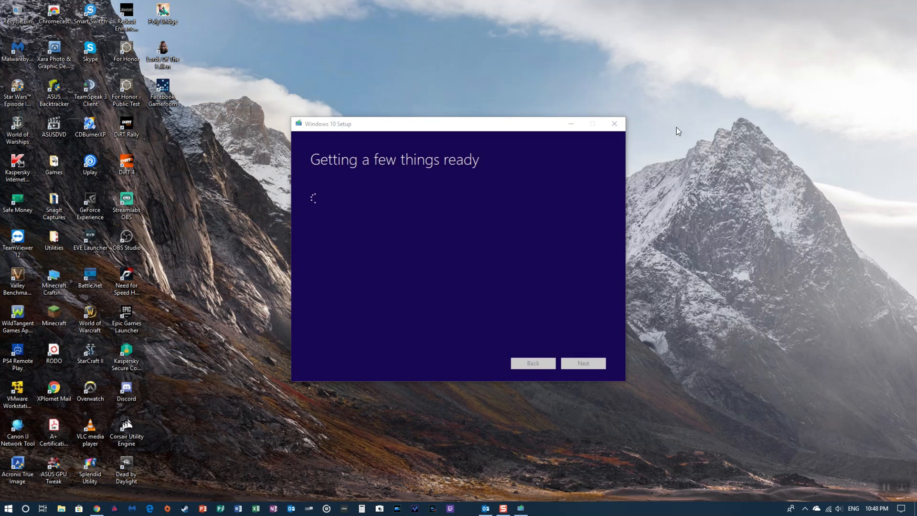
{"action": "mouse_move", "coordinate": [558, 200]}
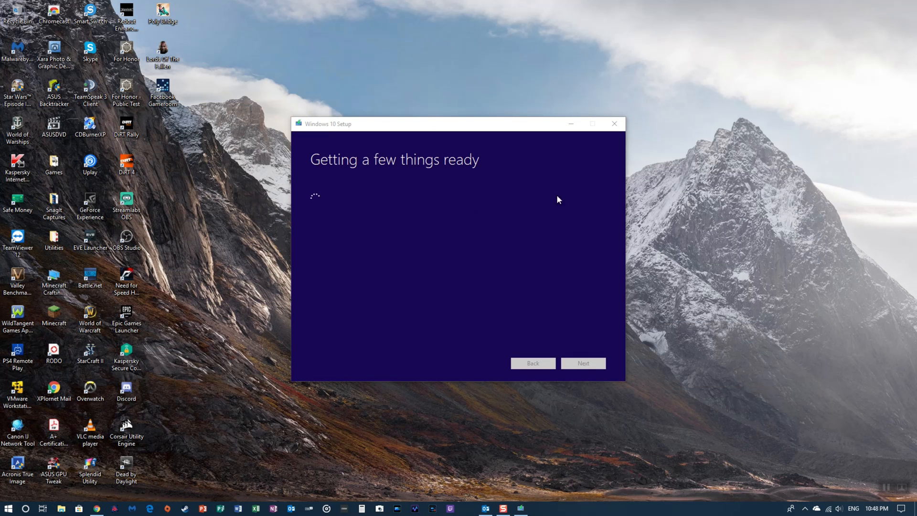
{"action": "mouse_move", "coordinate": [603, 219]}
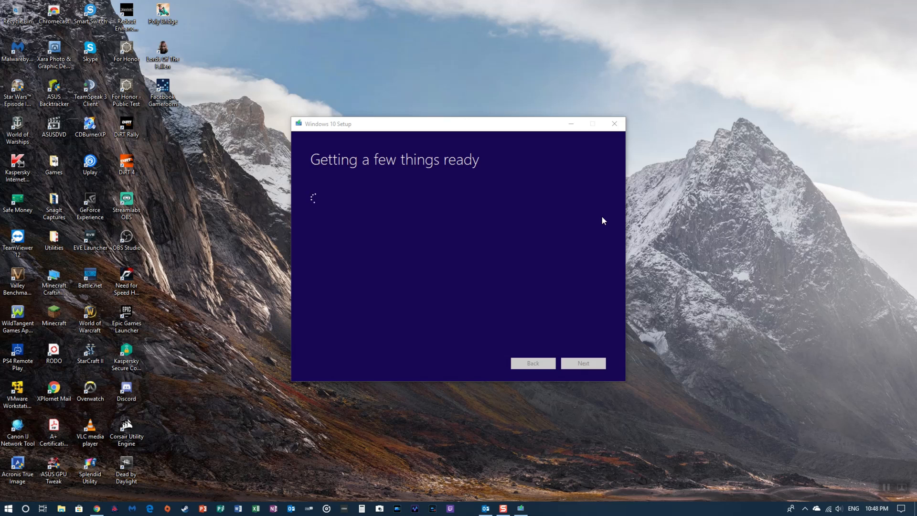
{"action": "mouse_move", "coordinate": [612, 202]}
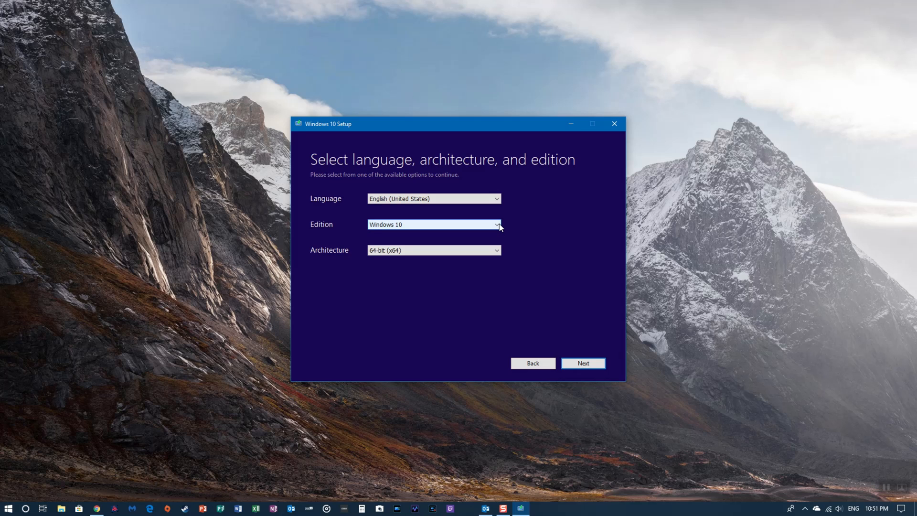
{"action": "mouse_move", "coordinate": [601, 375]}
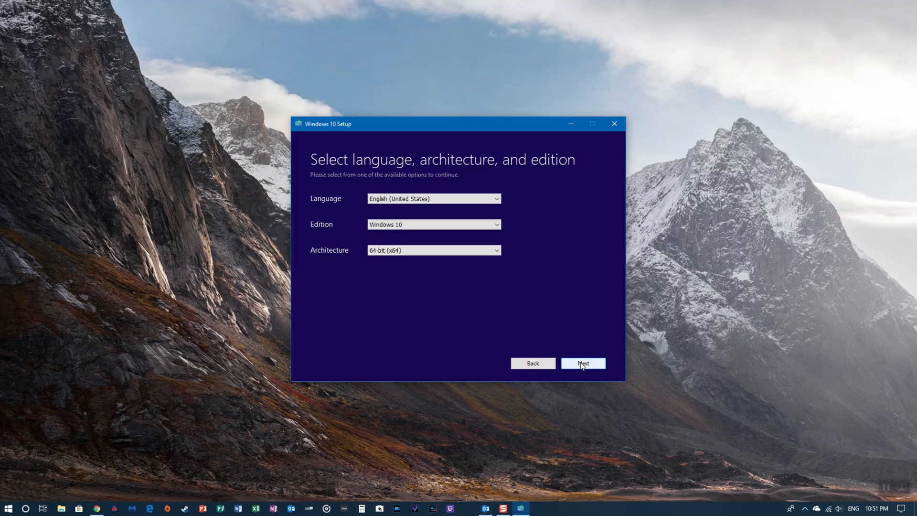
Continue with English (United States), Windows 10, 64-bit (x64) unchanged.
{"action": "left_click", "coordinate": [582, 363]}
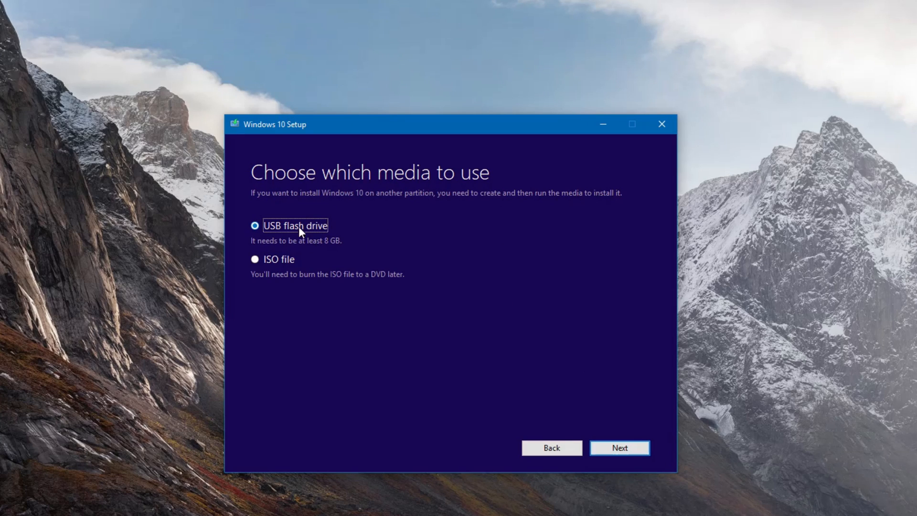
{"action": "mouse_move", "coordinate": [302, 252]}
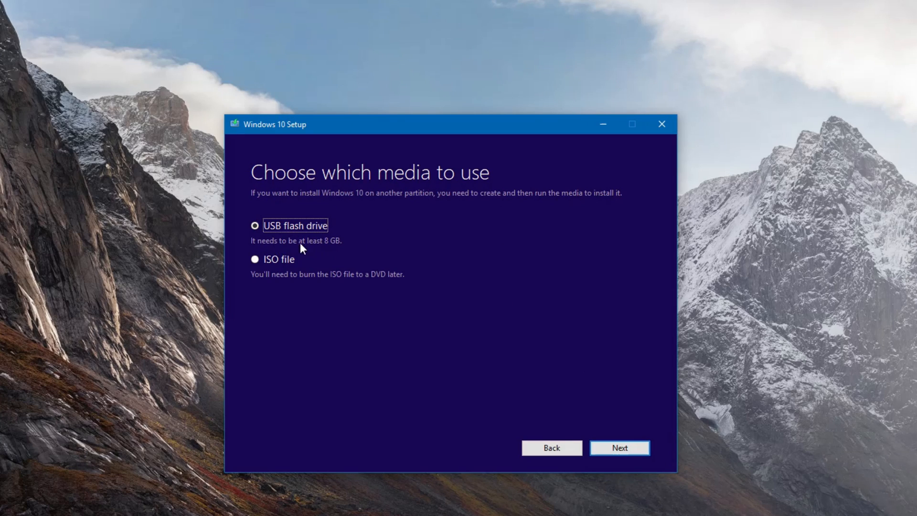
{"action": "mouse_move", "coordinate": [340, 249]}
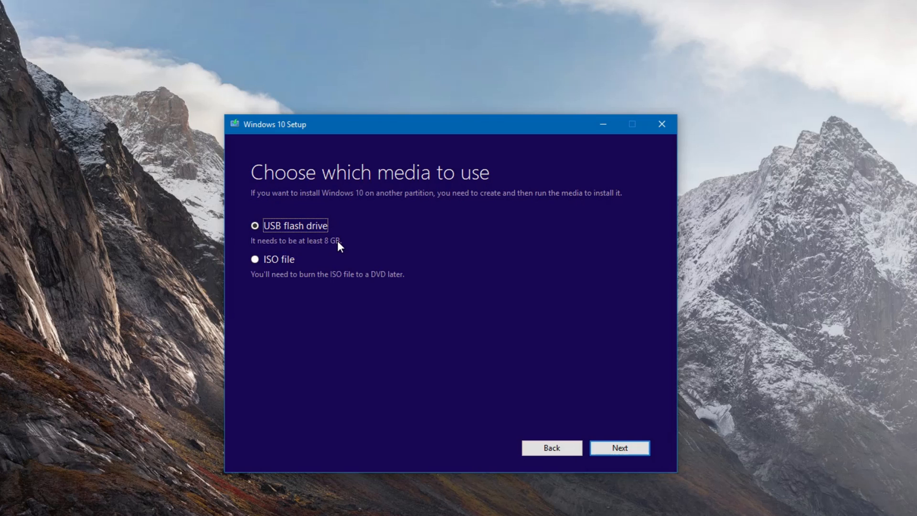
{"action": "mouse_move", "coordinate": [479, 275]}
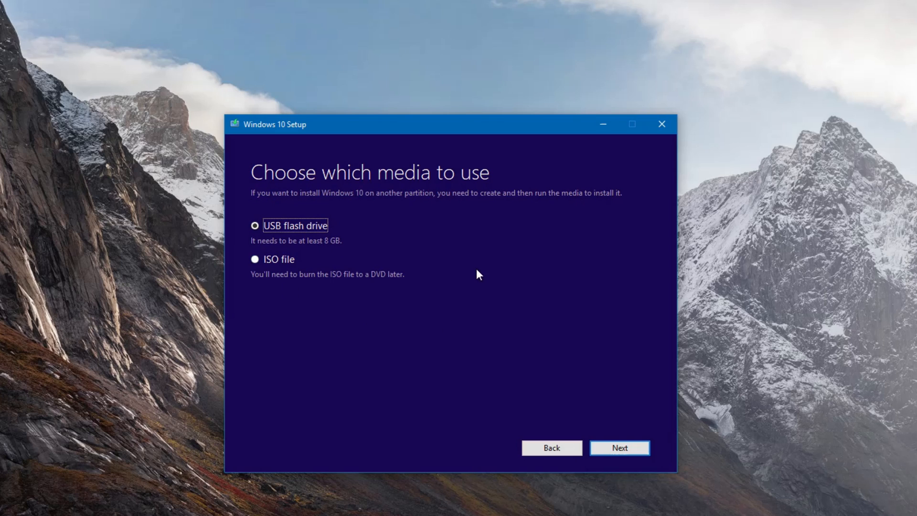
{"action": "mouse_move", "coordinate": [485, 281]}
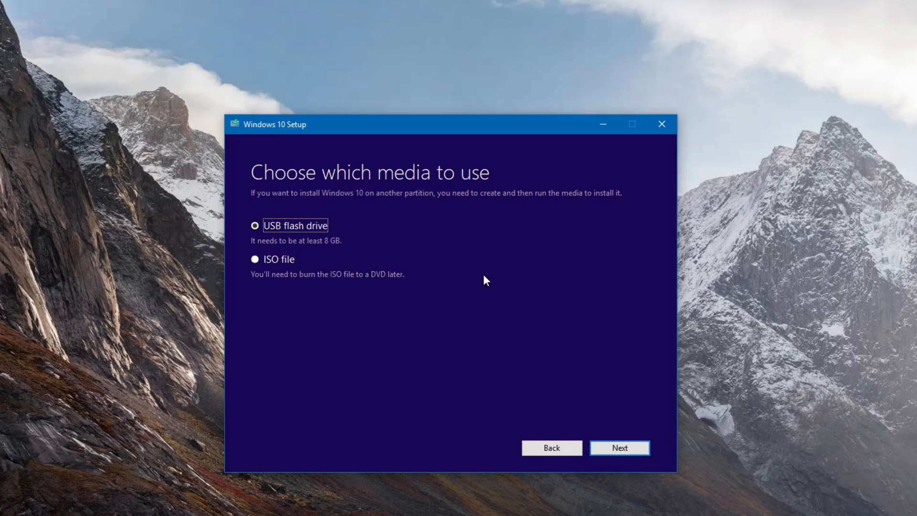
{"action": "mouse_move", "coordinate": [294, 282]}
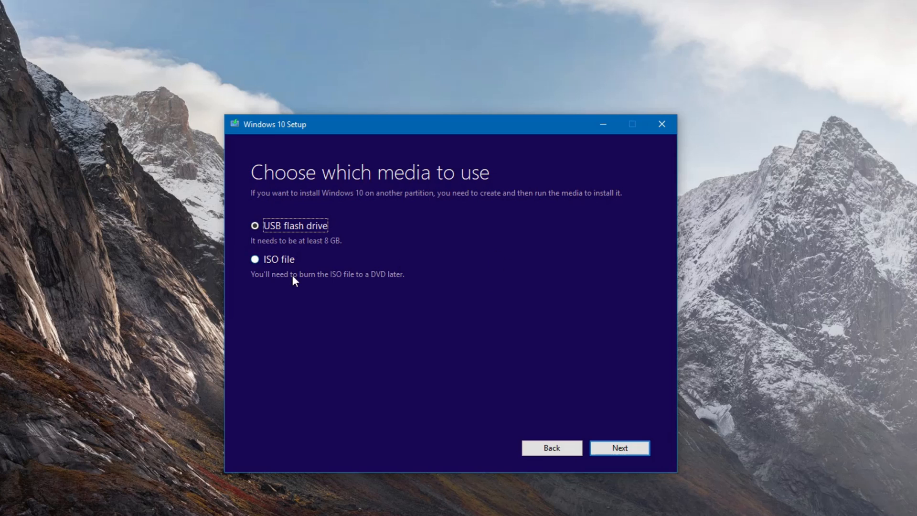
{"action": "mouse_move", "coordinate": [326, 277]}
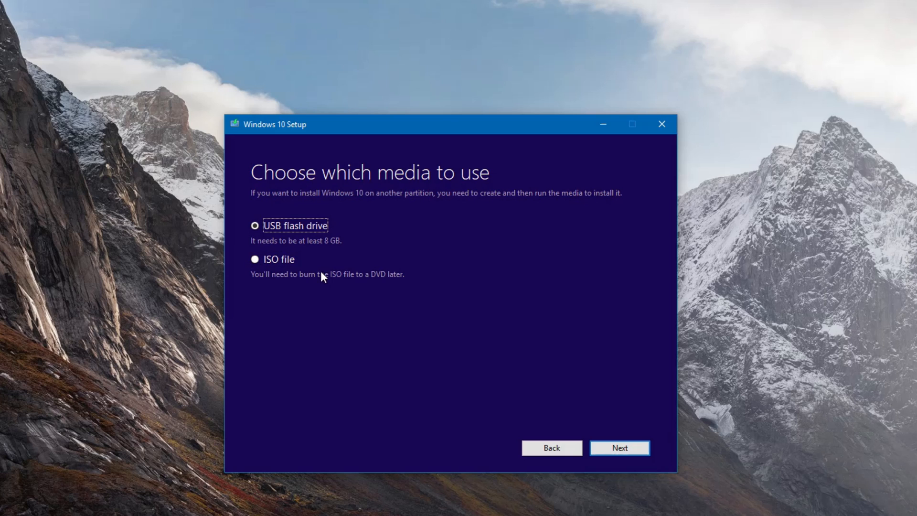
{"action": "mouse_move", "coordinate": [389, 281]}
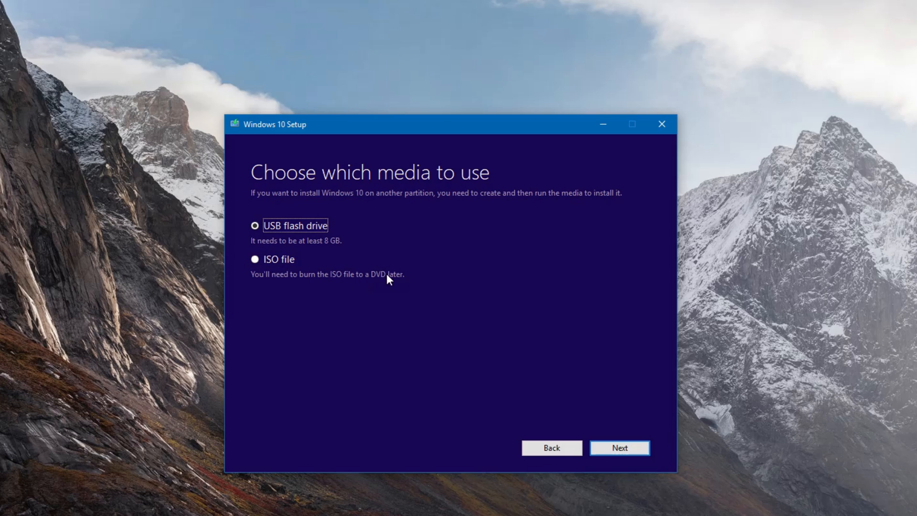
{"action": "mouse_move", "coordinate": [279, 244]}
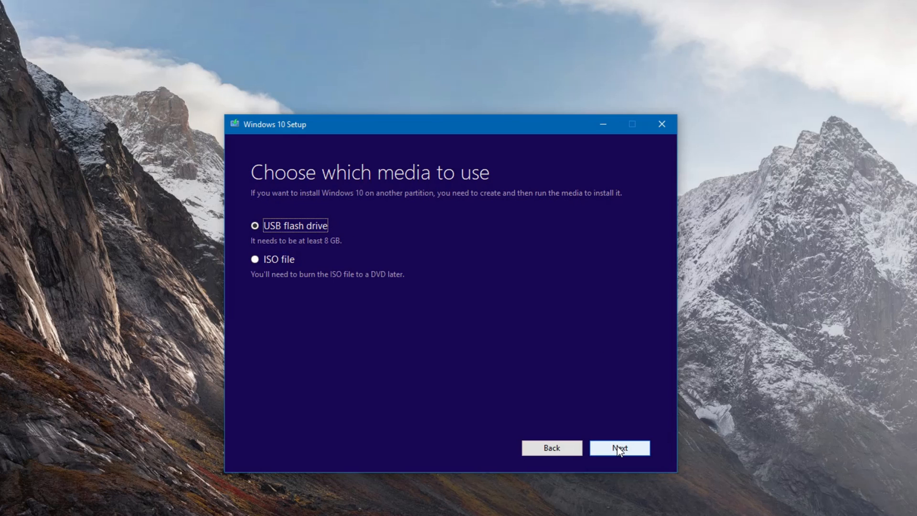
Confirm the USB flash drive option, select H: (ESD-USB) and begin the Windows 10 download.
{"action": "left_click", "coordinate": [621, 447]}
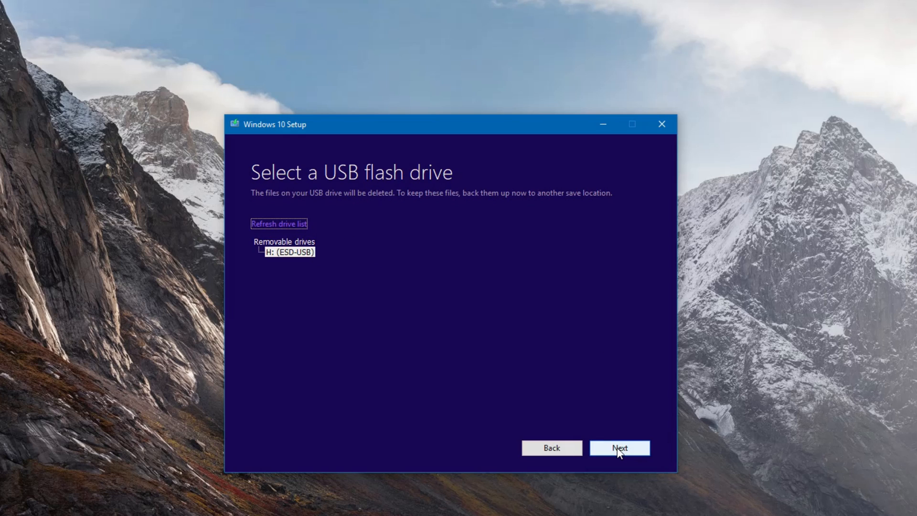
{"action": "mouse_move", "coordinate": [289, 262]}
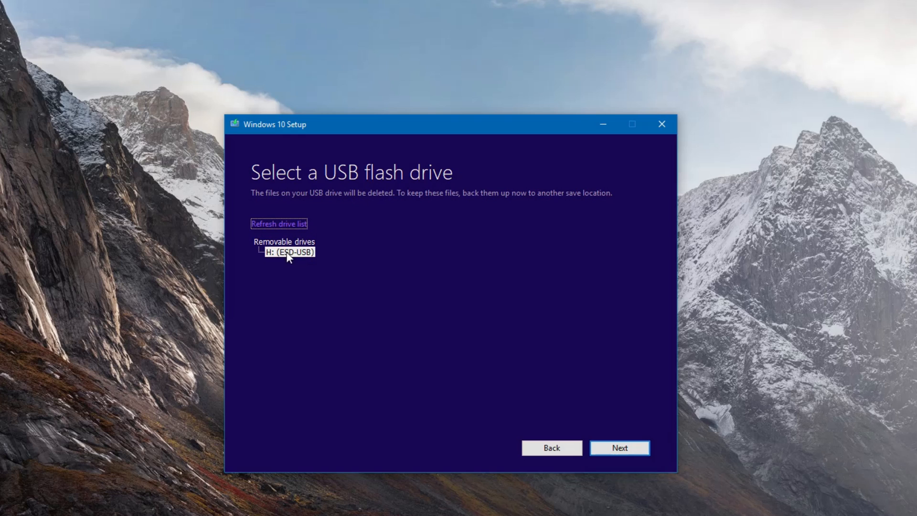
{"action": "left_click", "coordinate": [293, 252]}
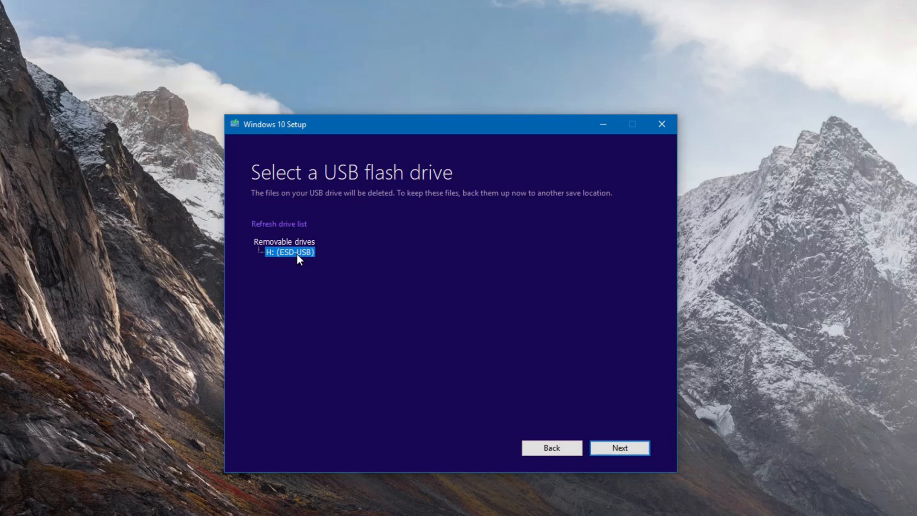
{"action": "mouse_move", "coordinate": [287, 256]}
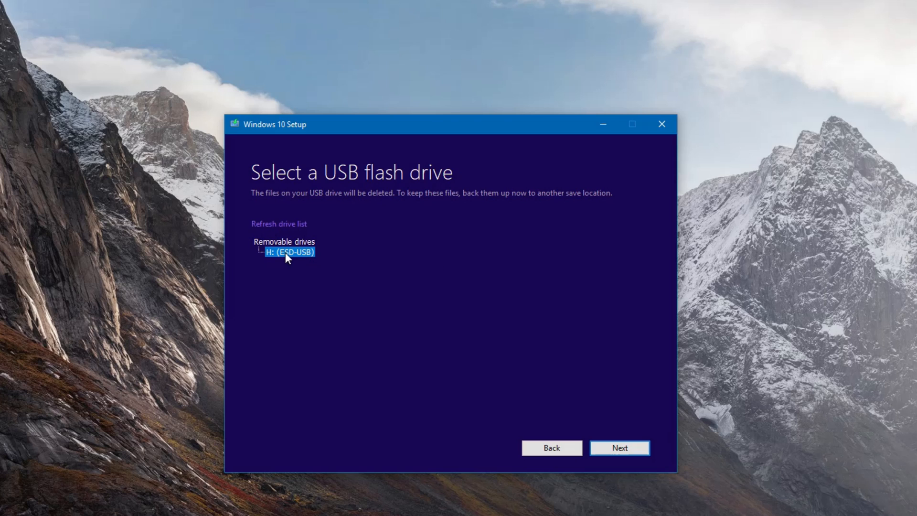
{"action": "mouse_move", "coordinate": [281, 233]}
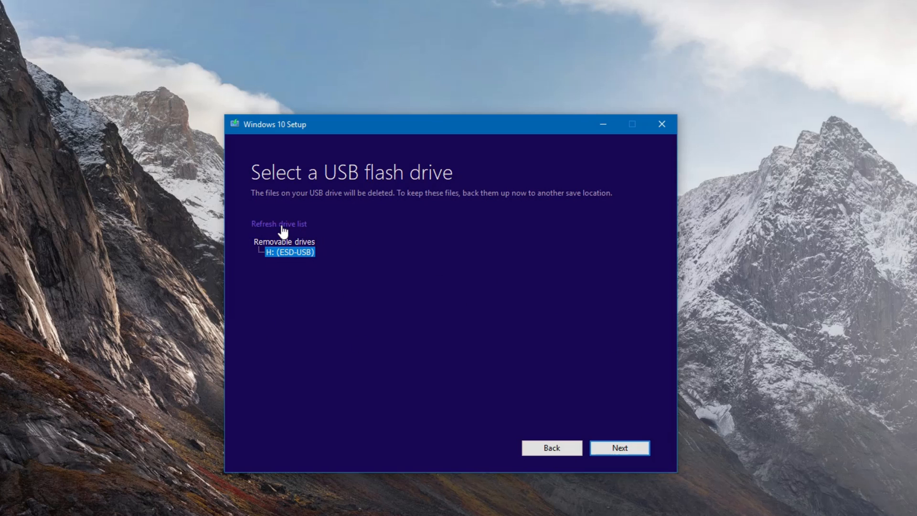
{"action": "mouse_move", "coordinate": [314, 225]}
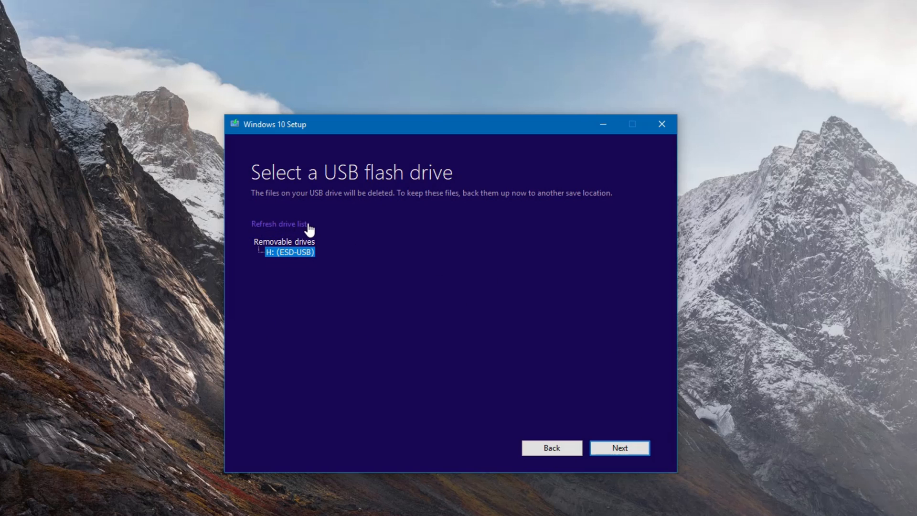
{"action": "mouse_move", "coordinate": [437, 304]}
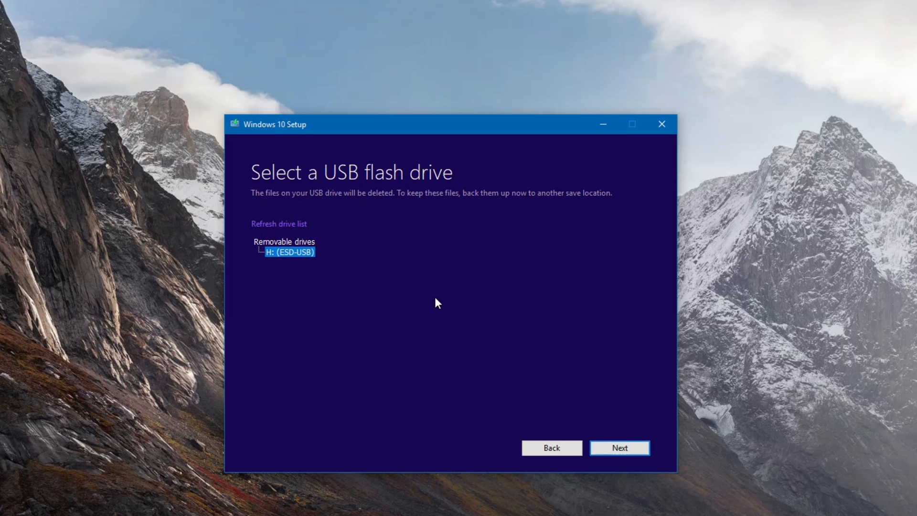
{"action": "mouse_move", "coordinate": [284, 224]}
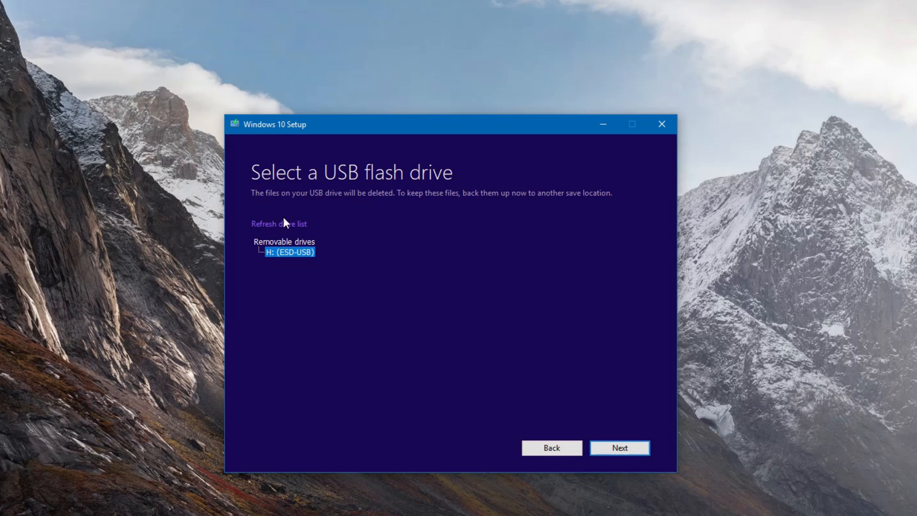
{"action": "mouse_move", "coordinate": [287, 260]}
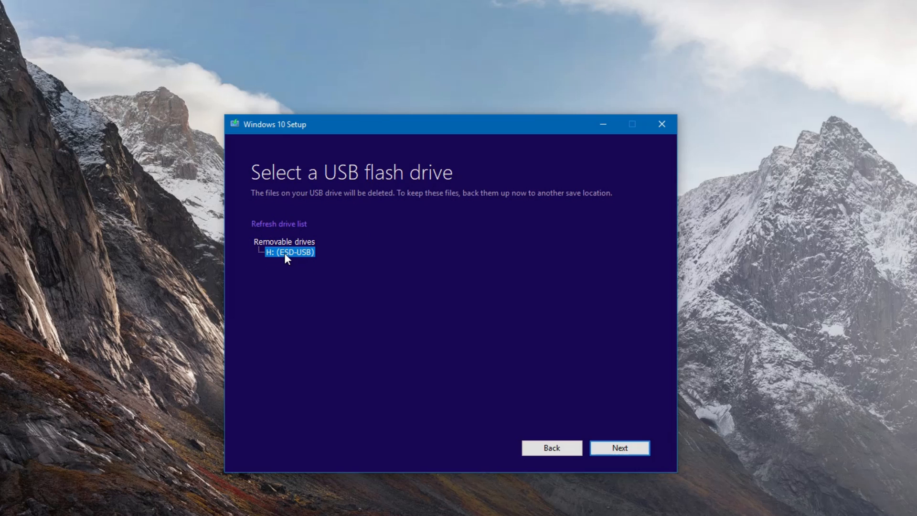
{"action": "mouse_move", "coordinate": [309, 256]}
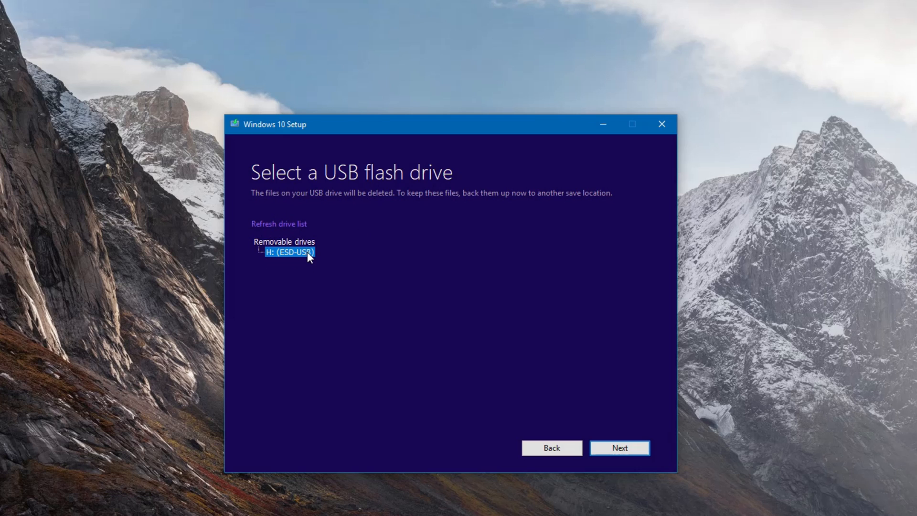
{"action": "mouse_move", "coordinate": [619, 456]}
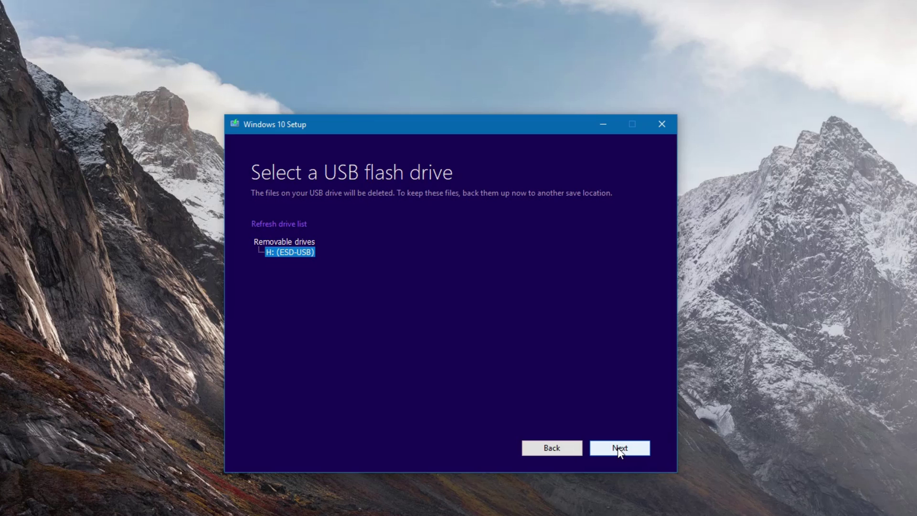
{"action": "left_click", "coordinate": [619, 447]}
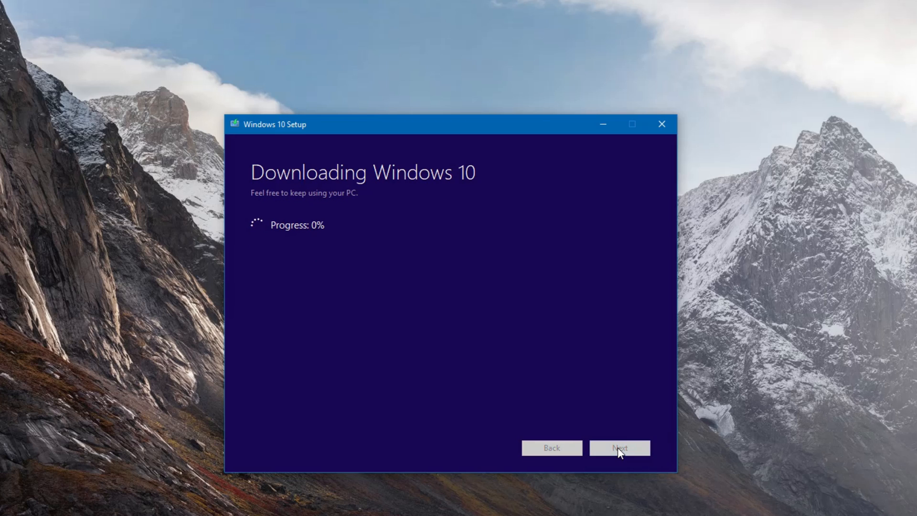